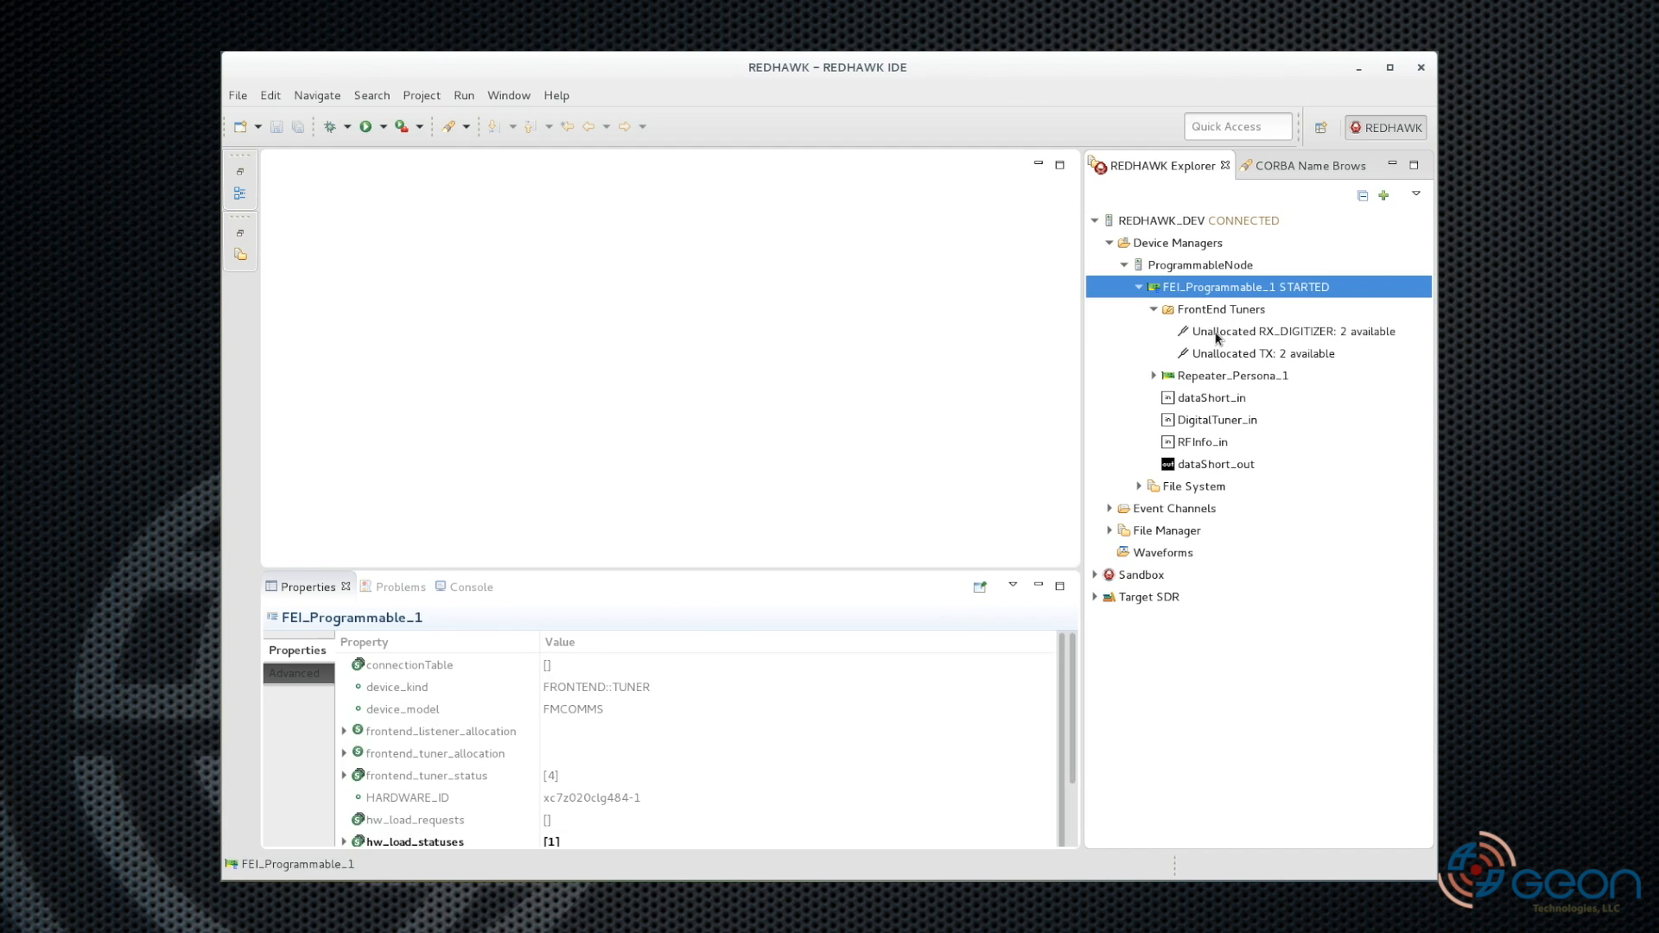
Allocate RX_DIGITIZER 'test-allocation' at 100 MHz centre, 10 MHz bandwidth, 20 Msps
{"action": "double_click", "coordinate": [1291, 331]}
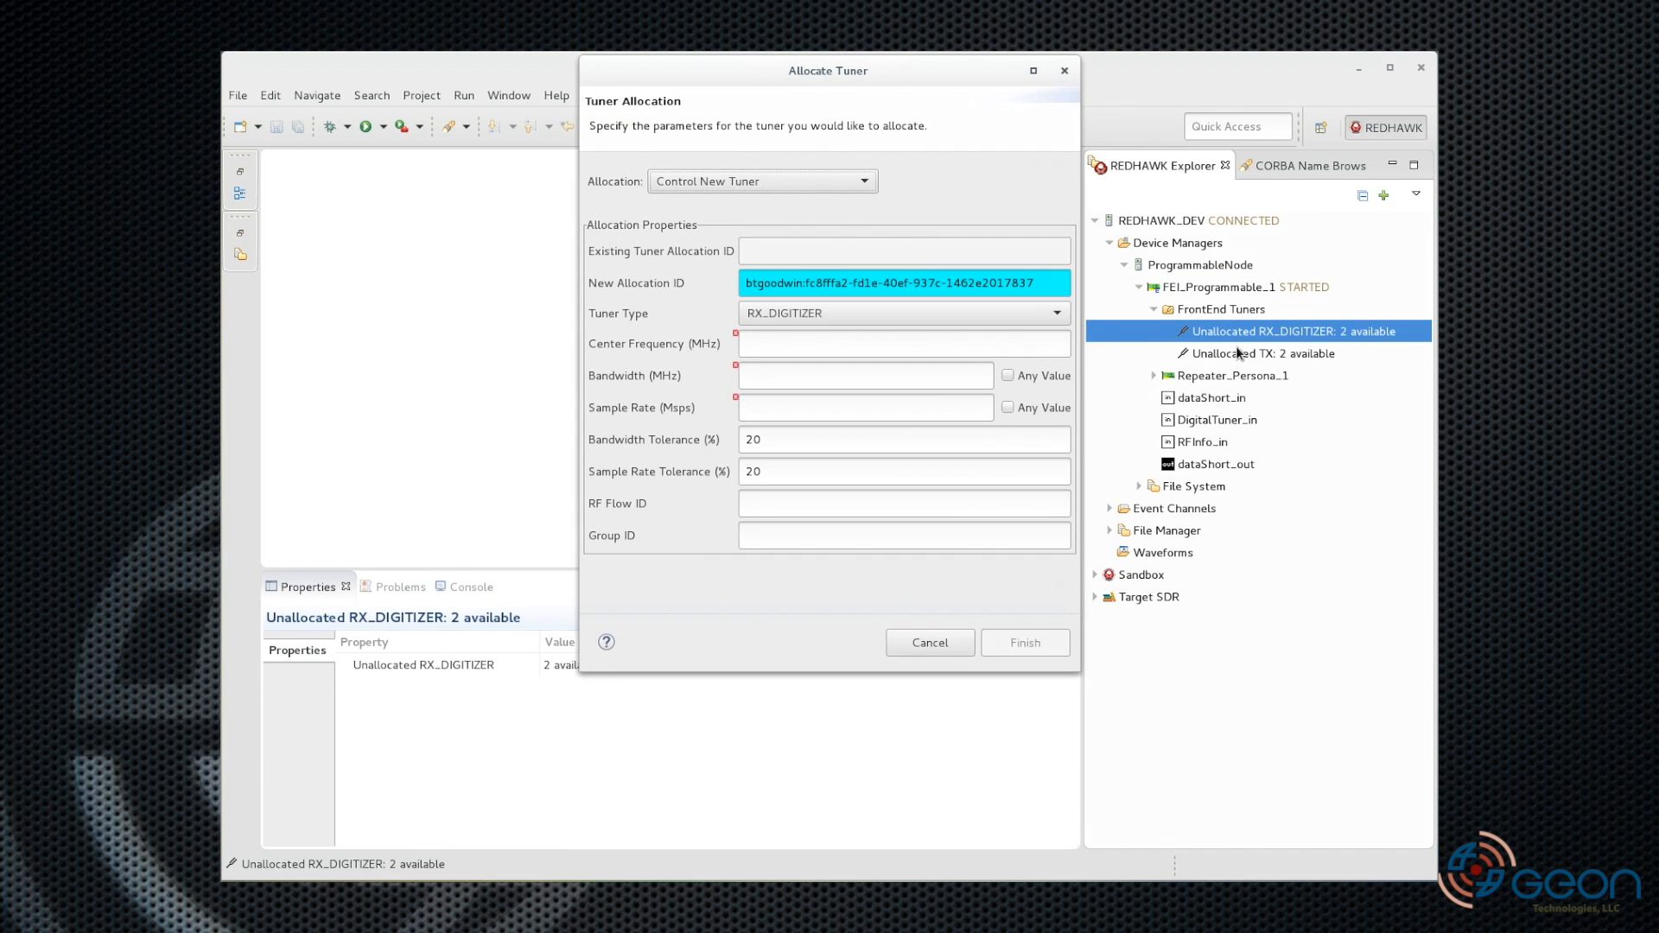
{"action": "left_click", "coordinate": [904, 282]}
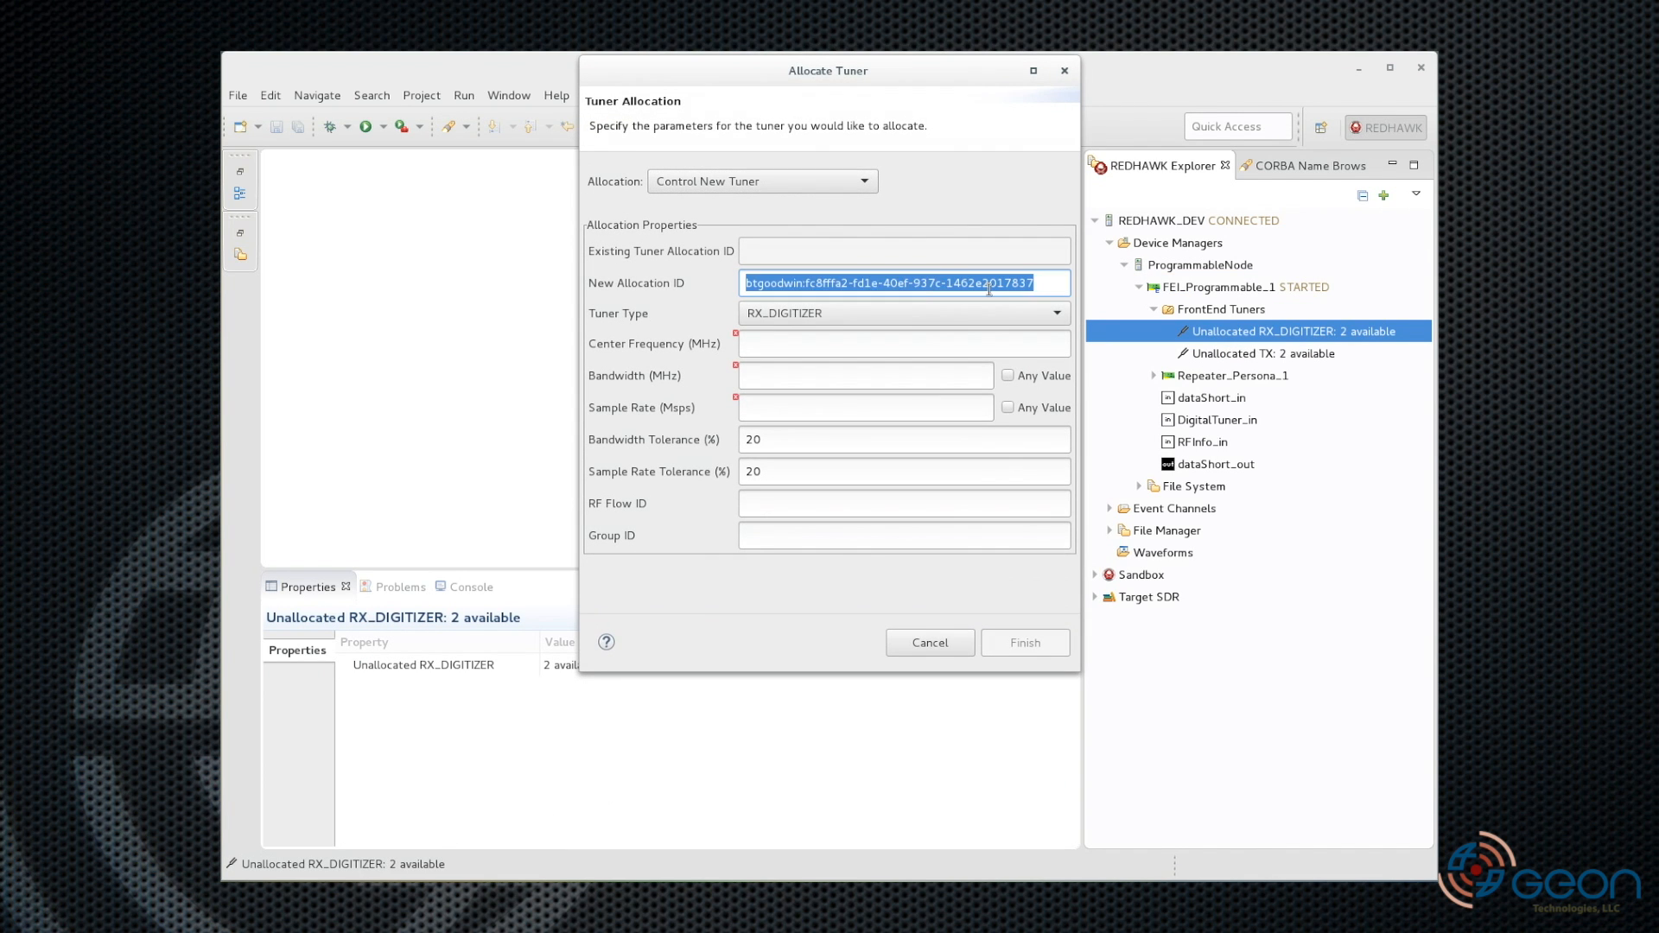
{"action": "type", "text": "test-allocation"}
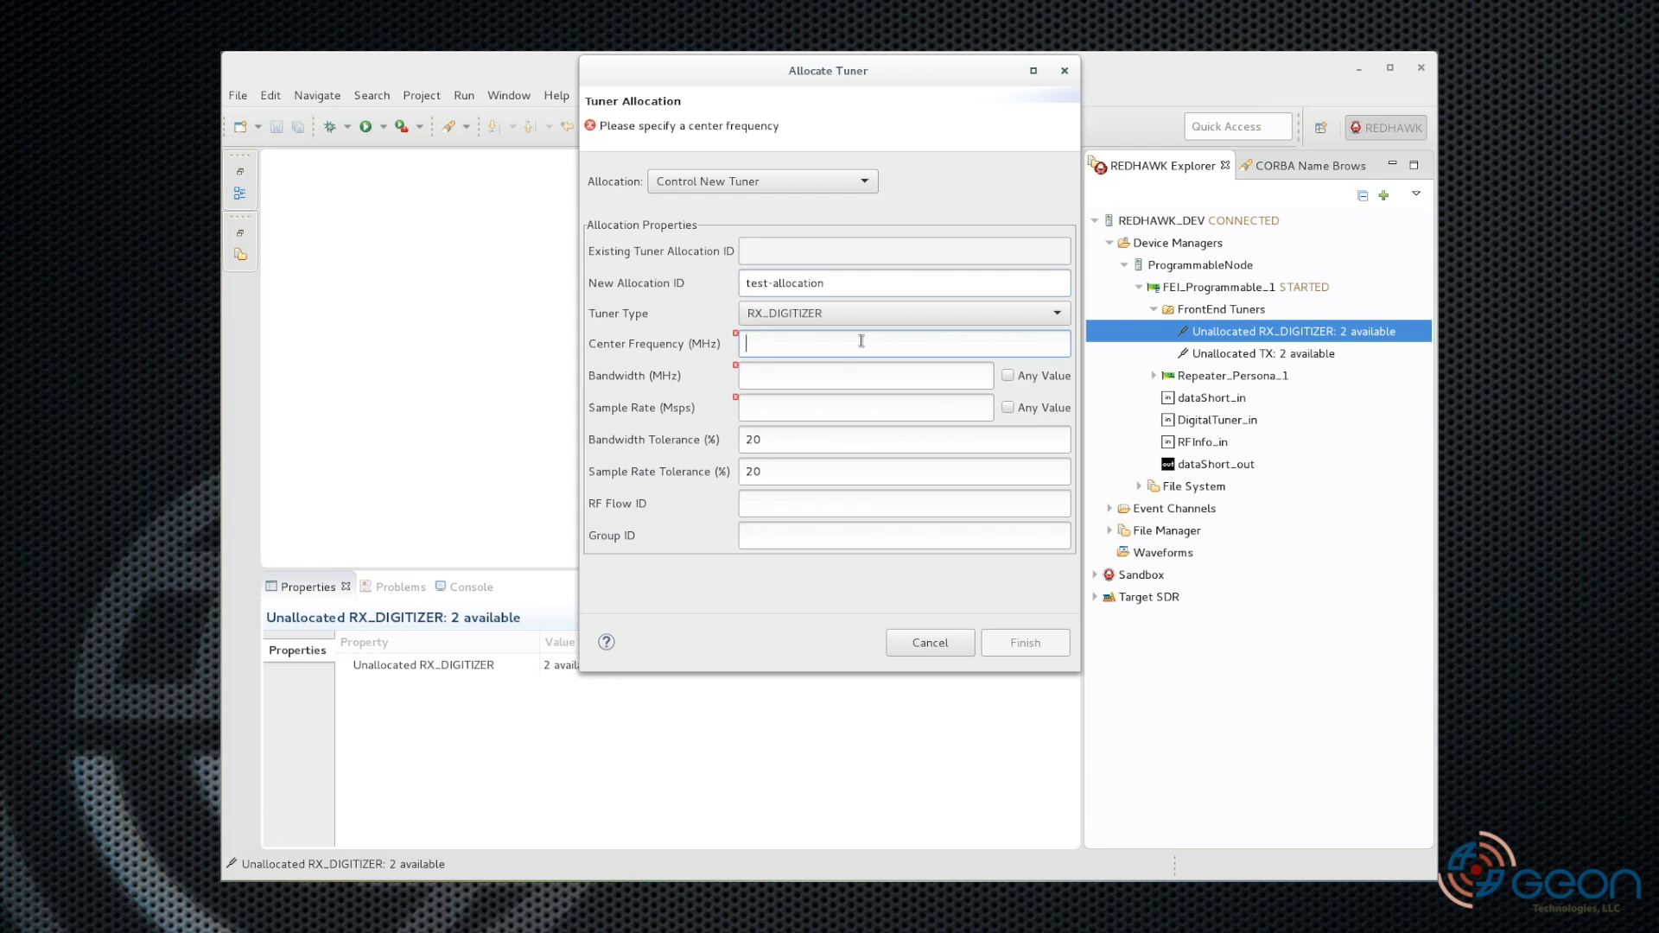
{"action": "type", "text": "100"}
{"action": "left_click", "coordinate": [865, 408]}
{"action": "type", "text": "20"}
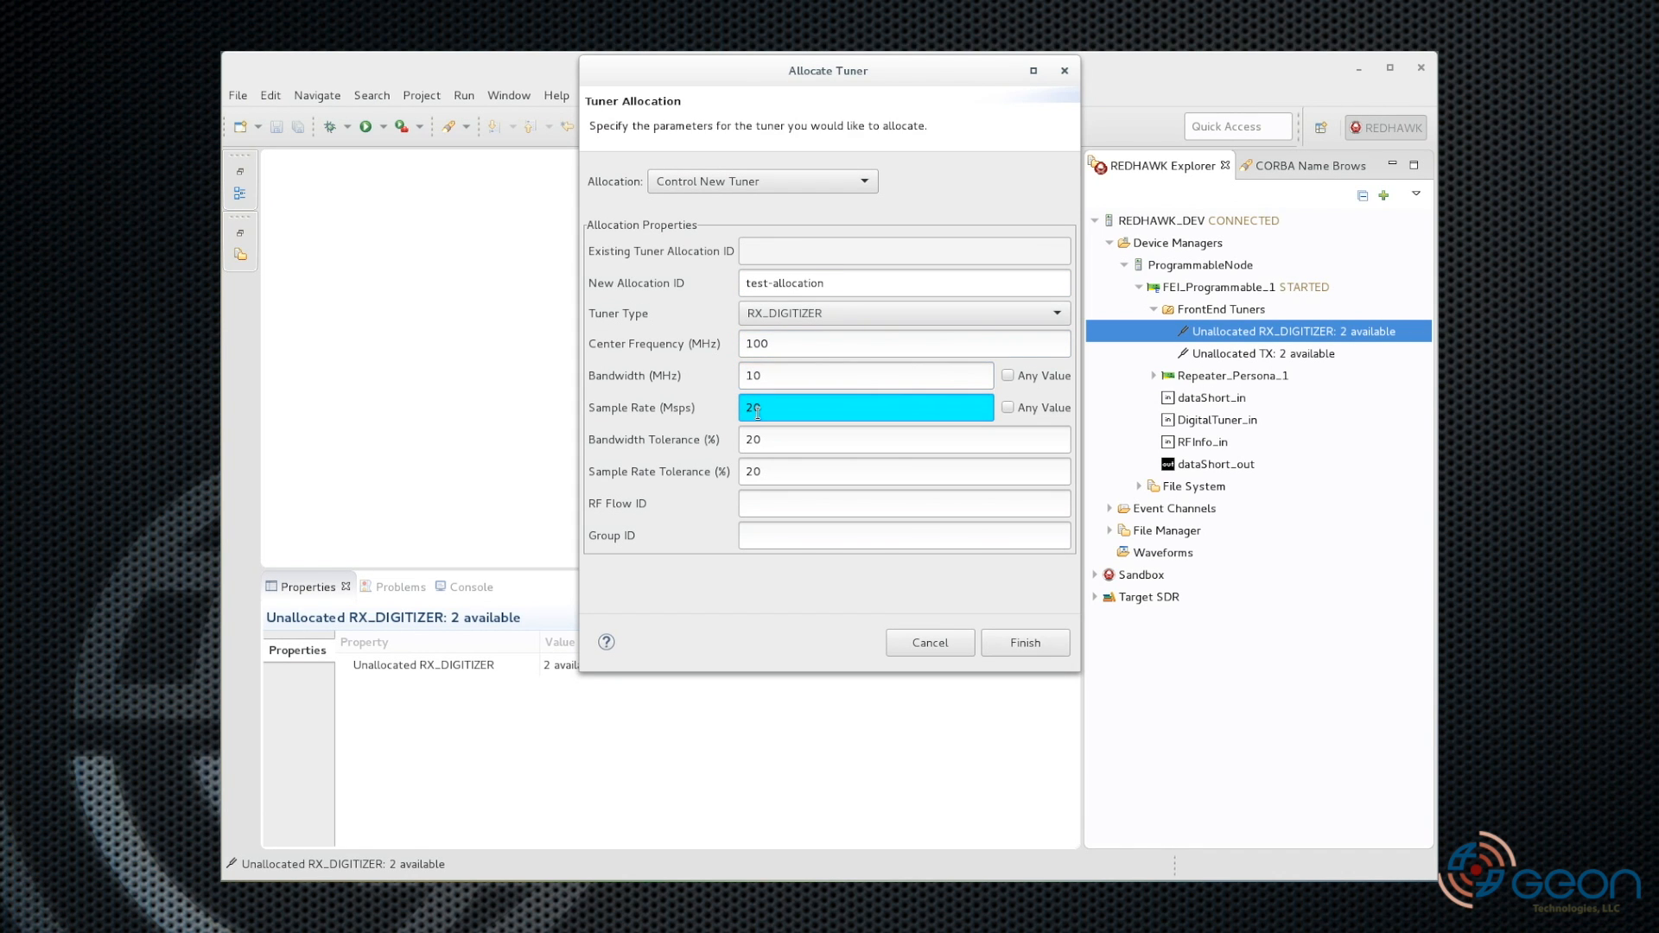
{"action": "left_click", "coordinate": [1022, 642]}
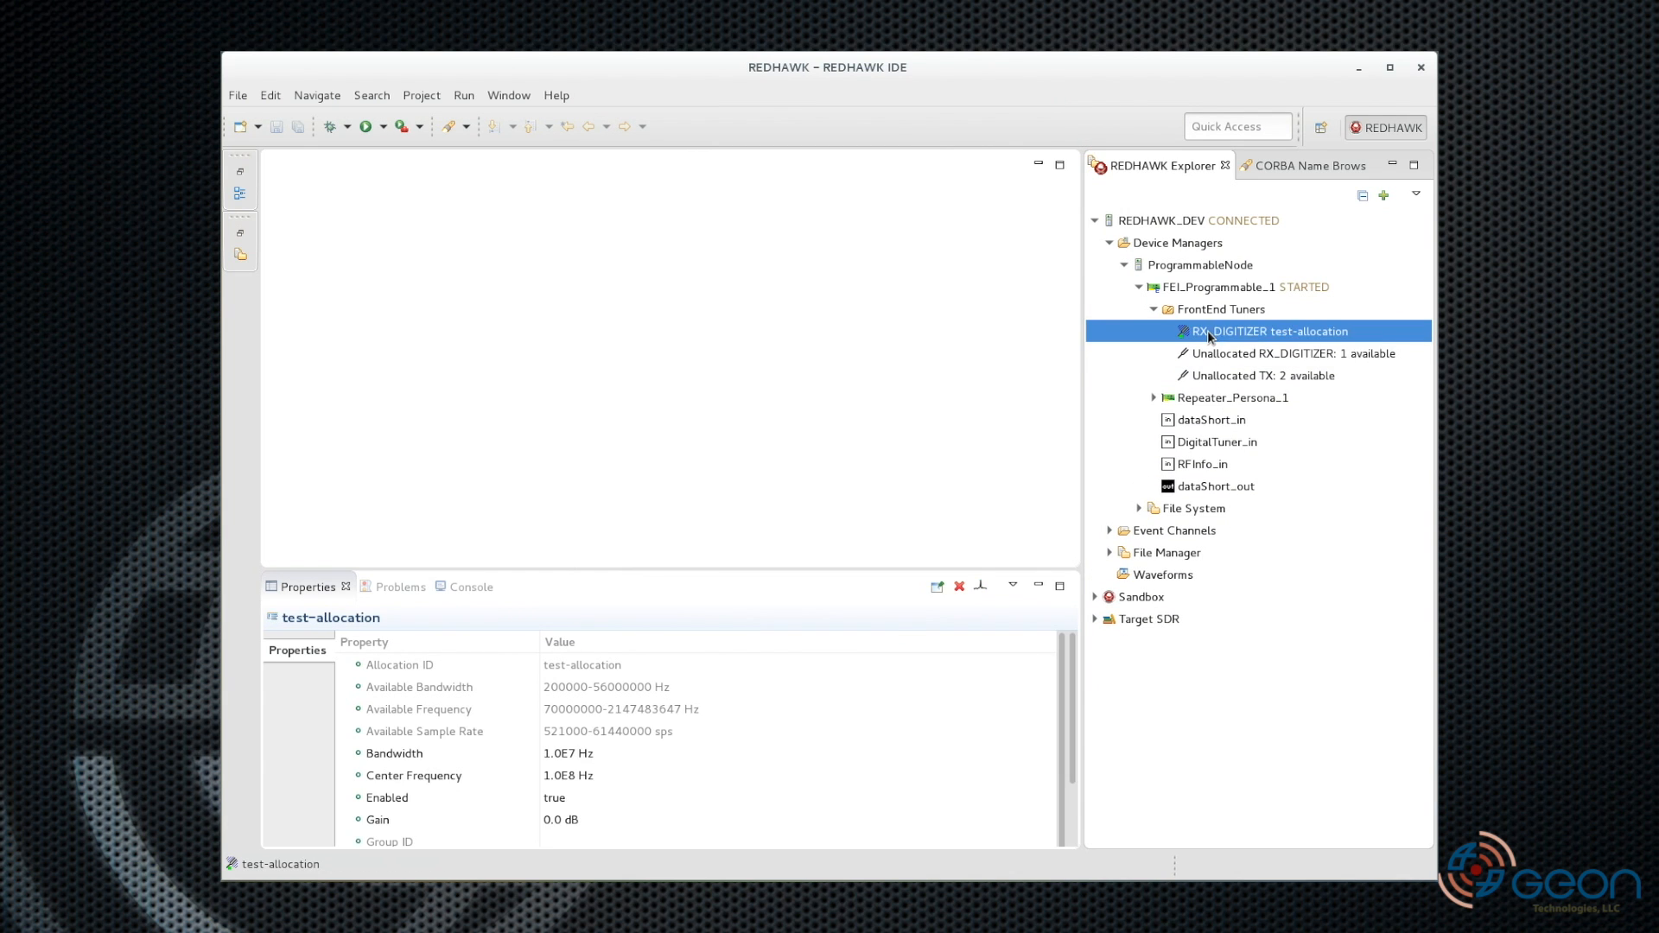
Deallocate the test-allocation RX_DIGITIZER tuner from REDHAWK Explorer
{"action": "right_click", "coordinate": [1268, 331]}
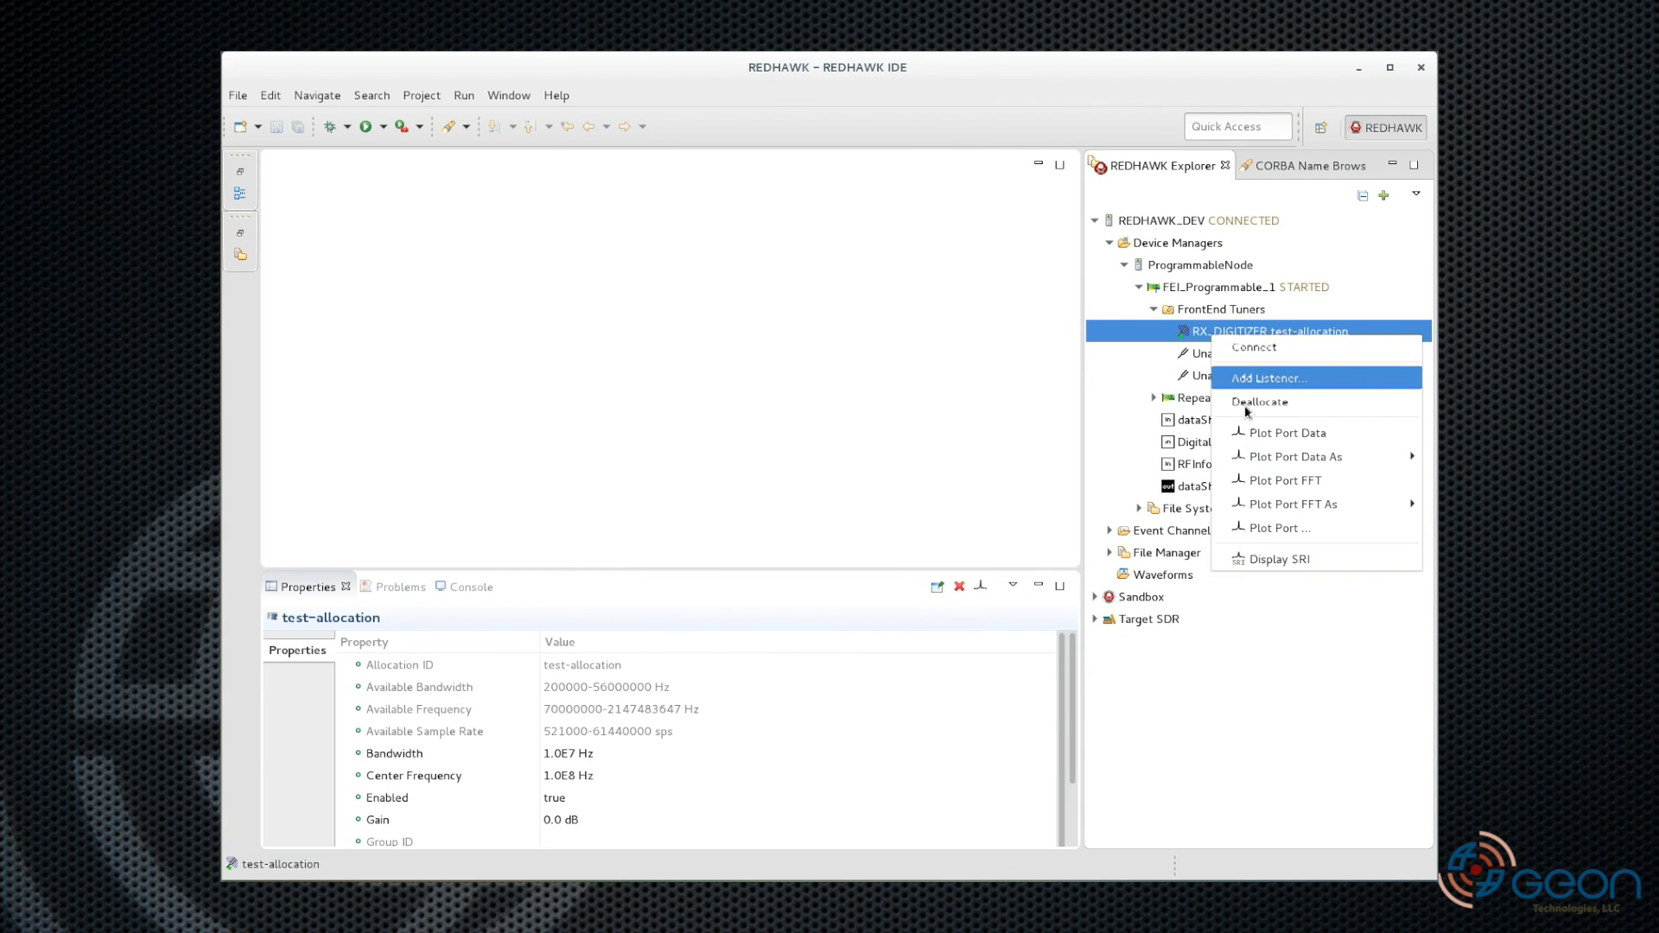
{"action": "left_click", "coordinate": [1285, 480]}
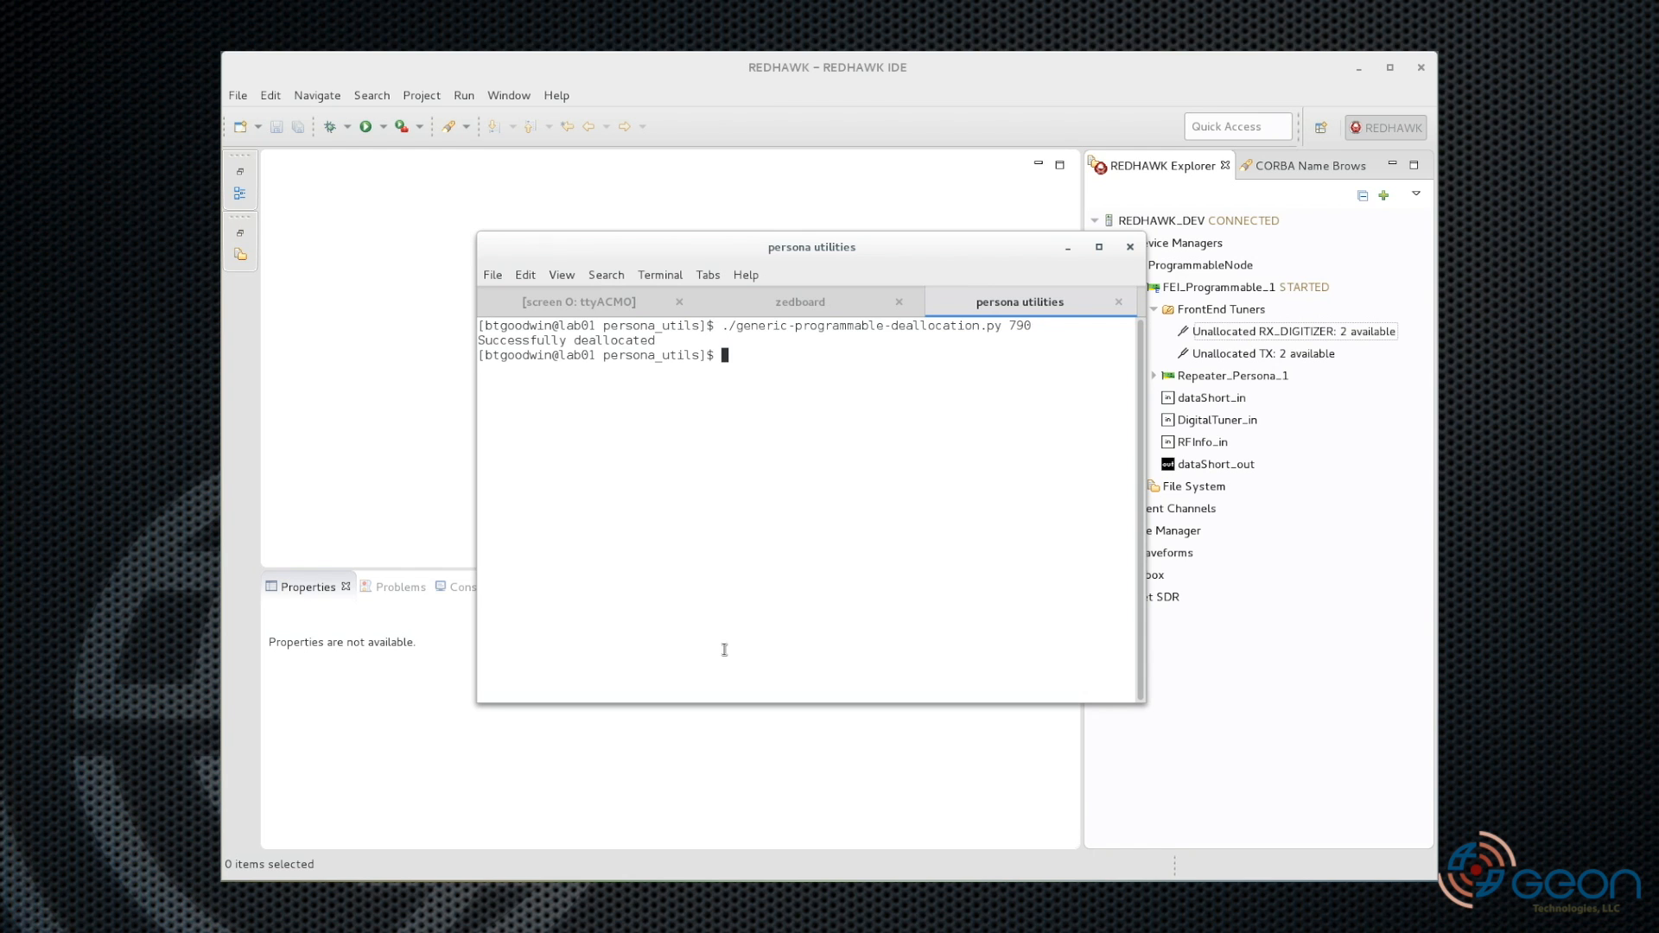
Enter './persona-allocation.py Repeater_Persona' at the persona utilities terminal prompt
{"action": "left_click", "coordinate": [1153, 309]}
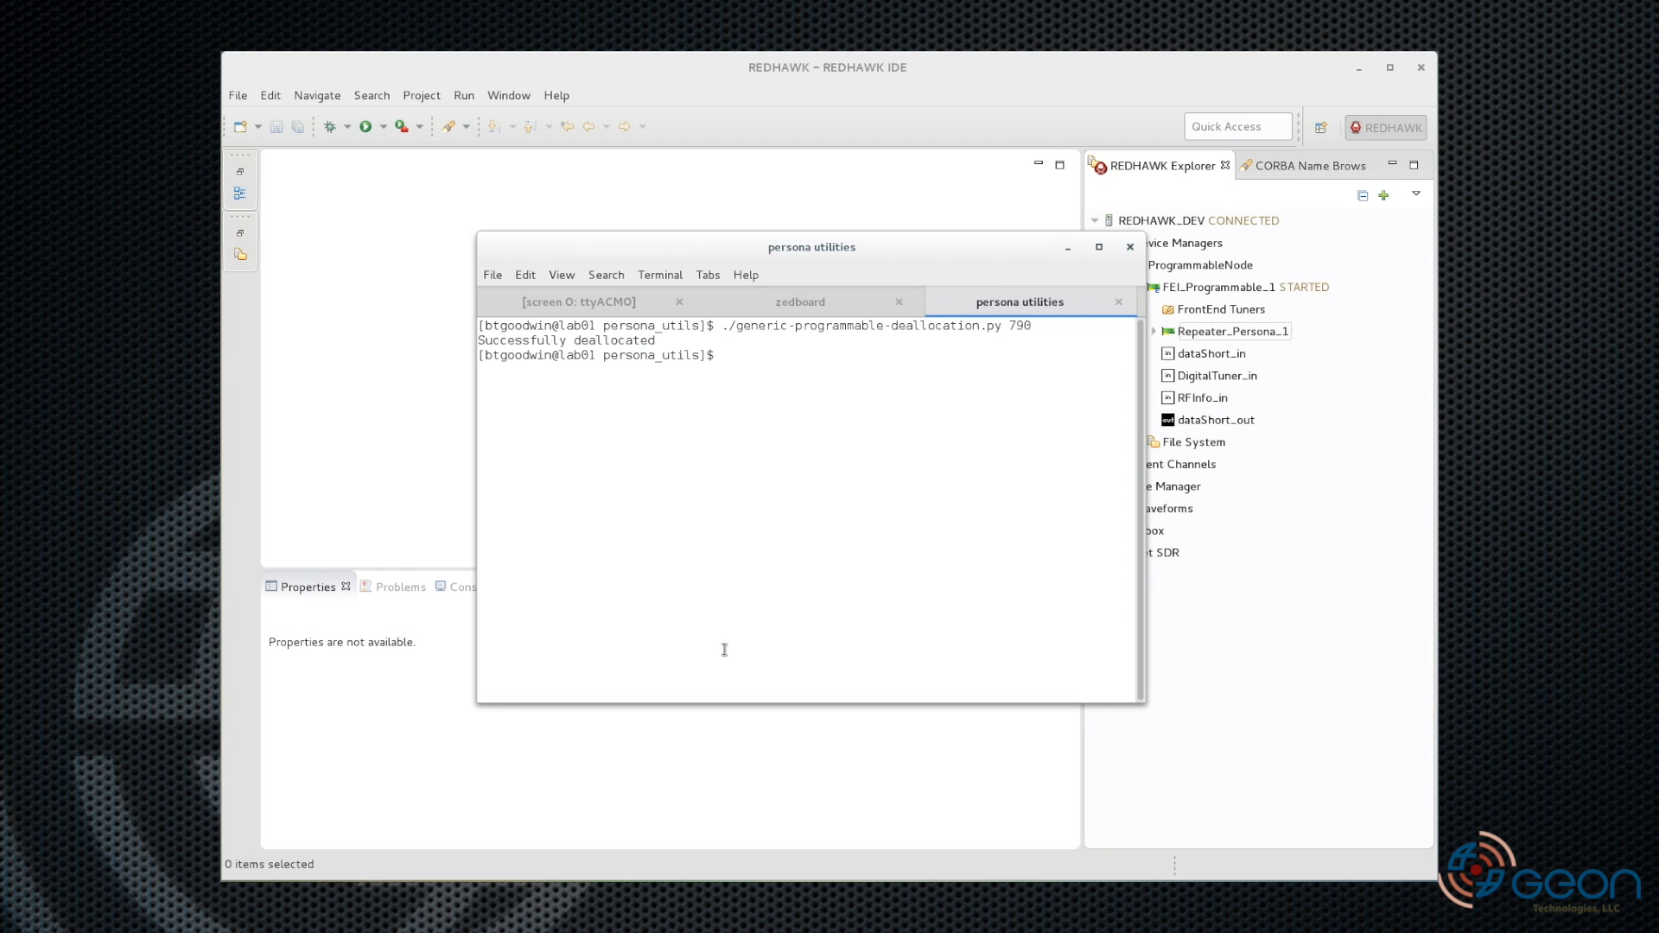
{"action": "type", "text": "./p"}
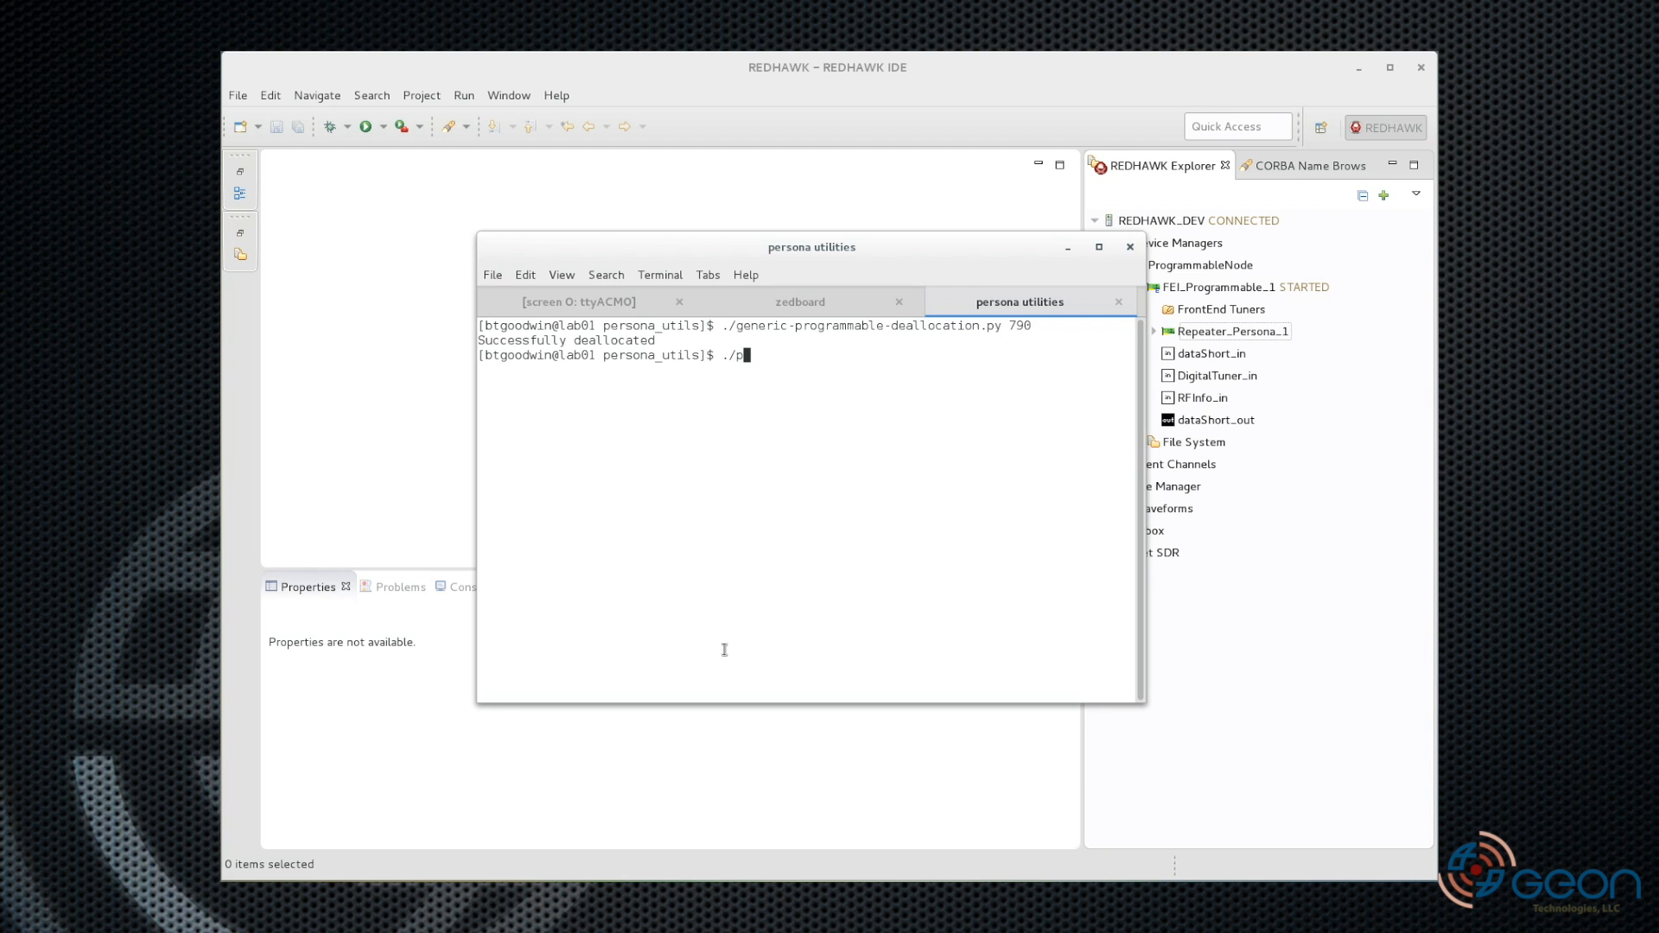
{"action": "type", "text": "ersona-allocation.py"}
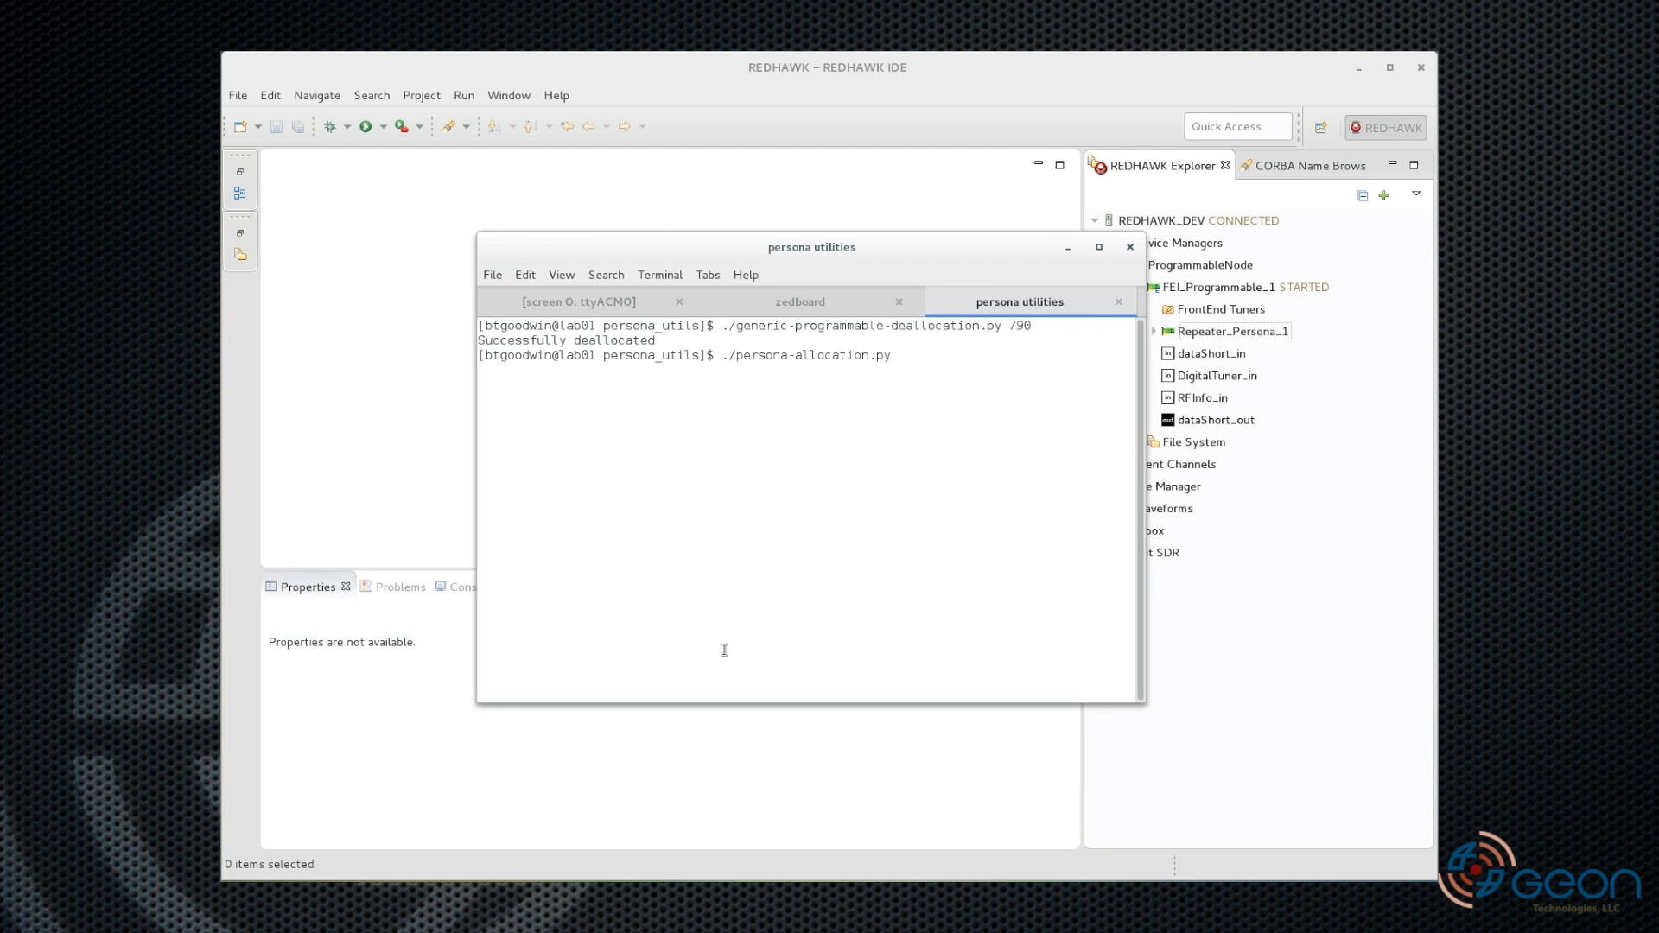
{"action": "type", "text": "Re"}
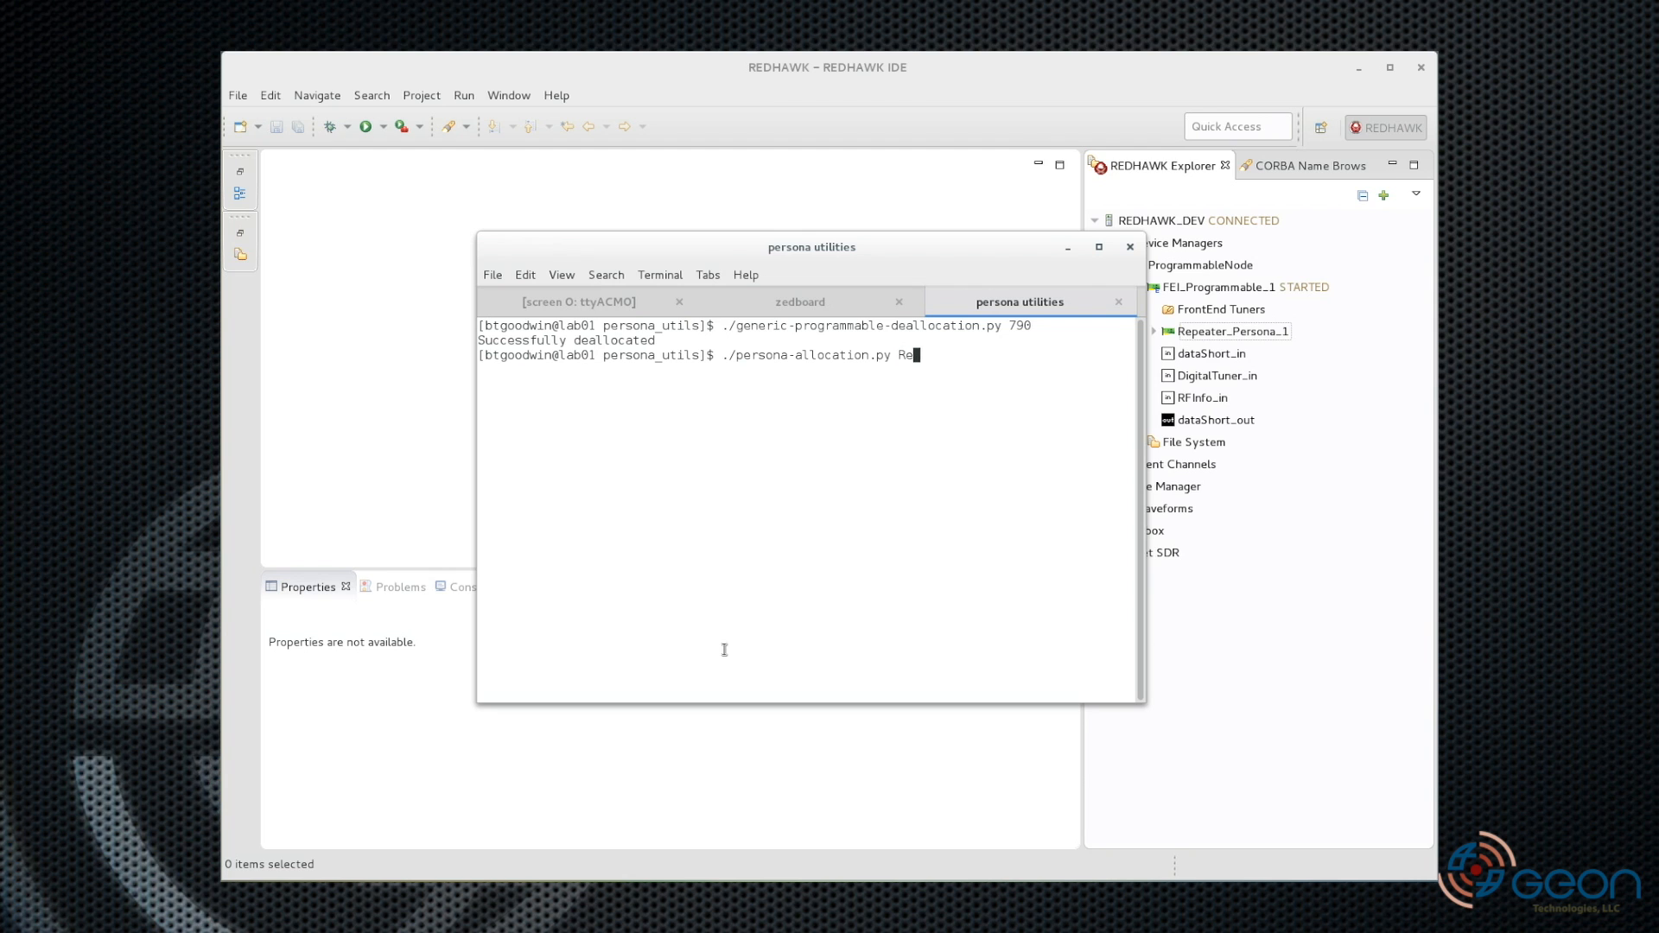
{"action": "type", "text": "peater_Pers"}
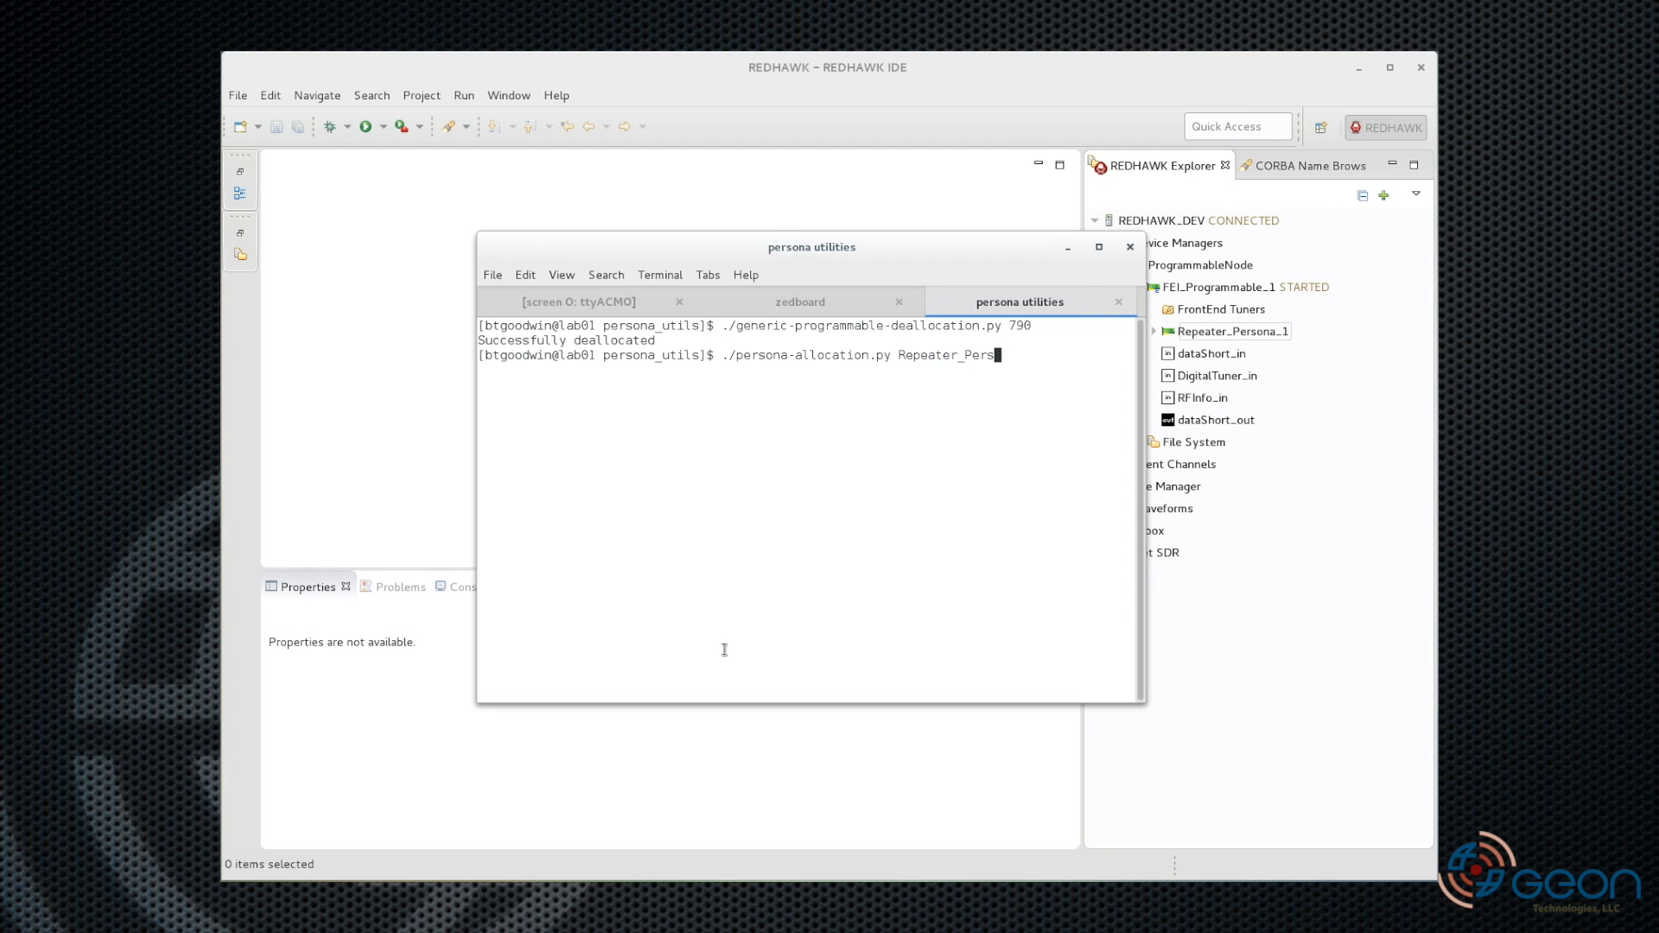
{"action": "type", "text": "na"}
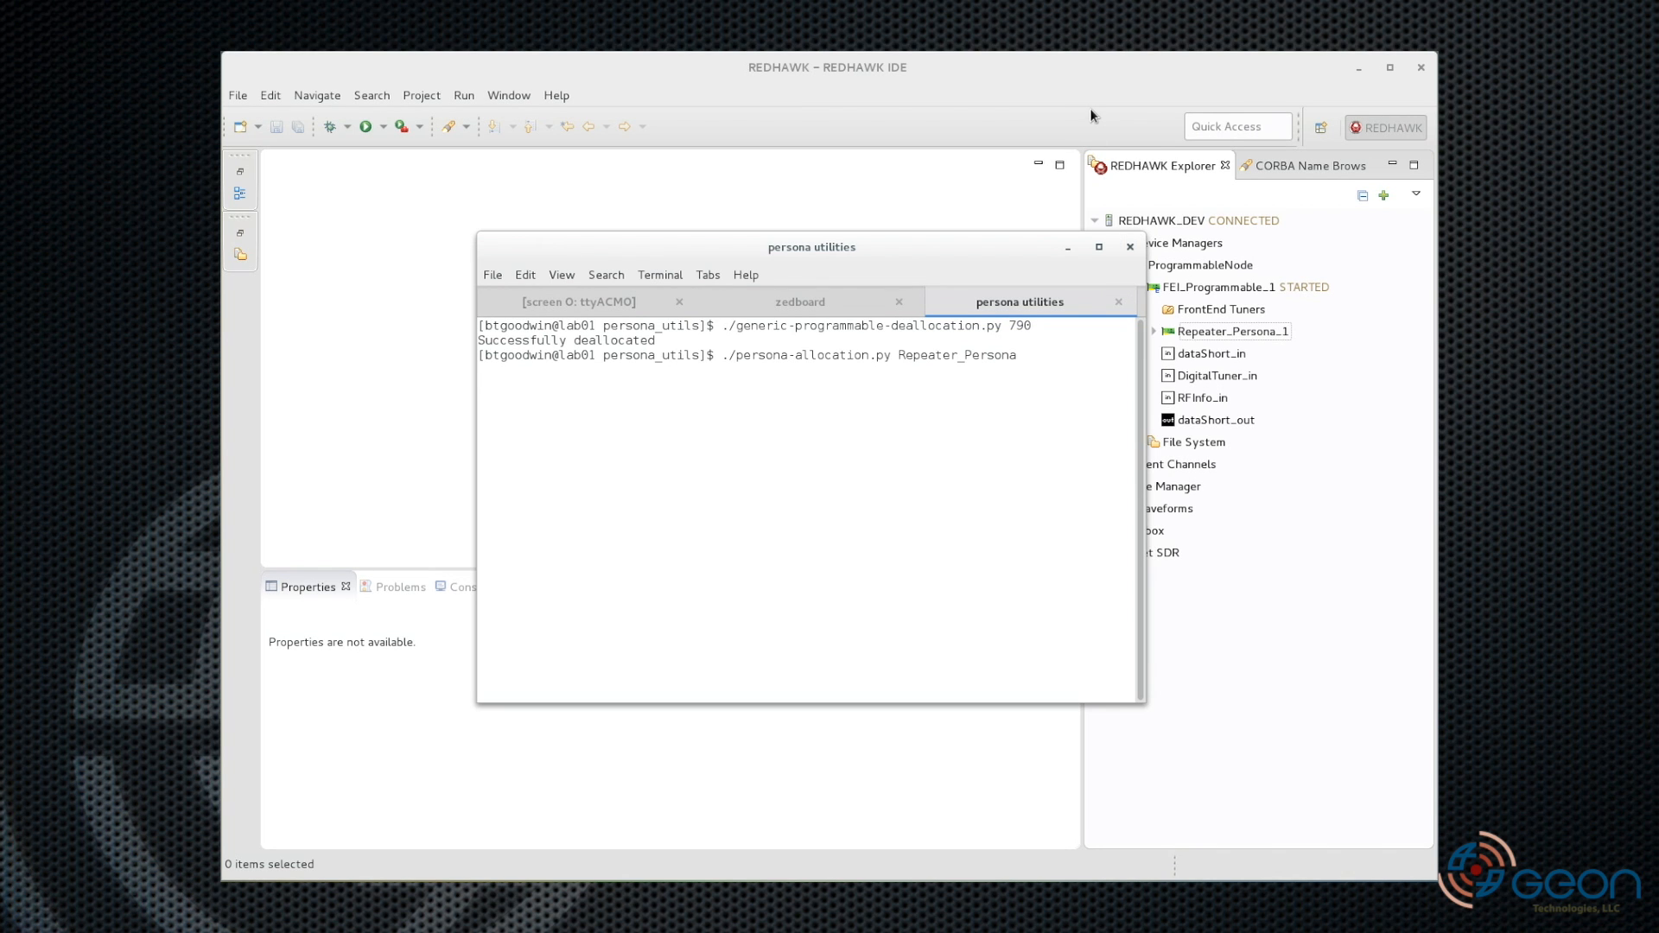
{"action": "left_click", "coordinate": [1153, 309]}
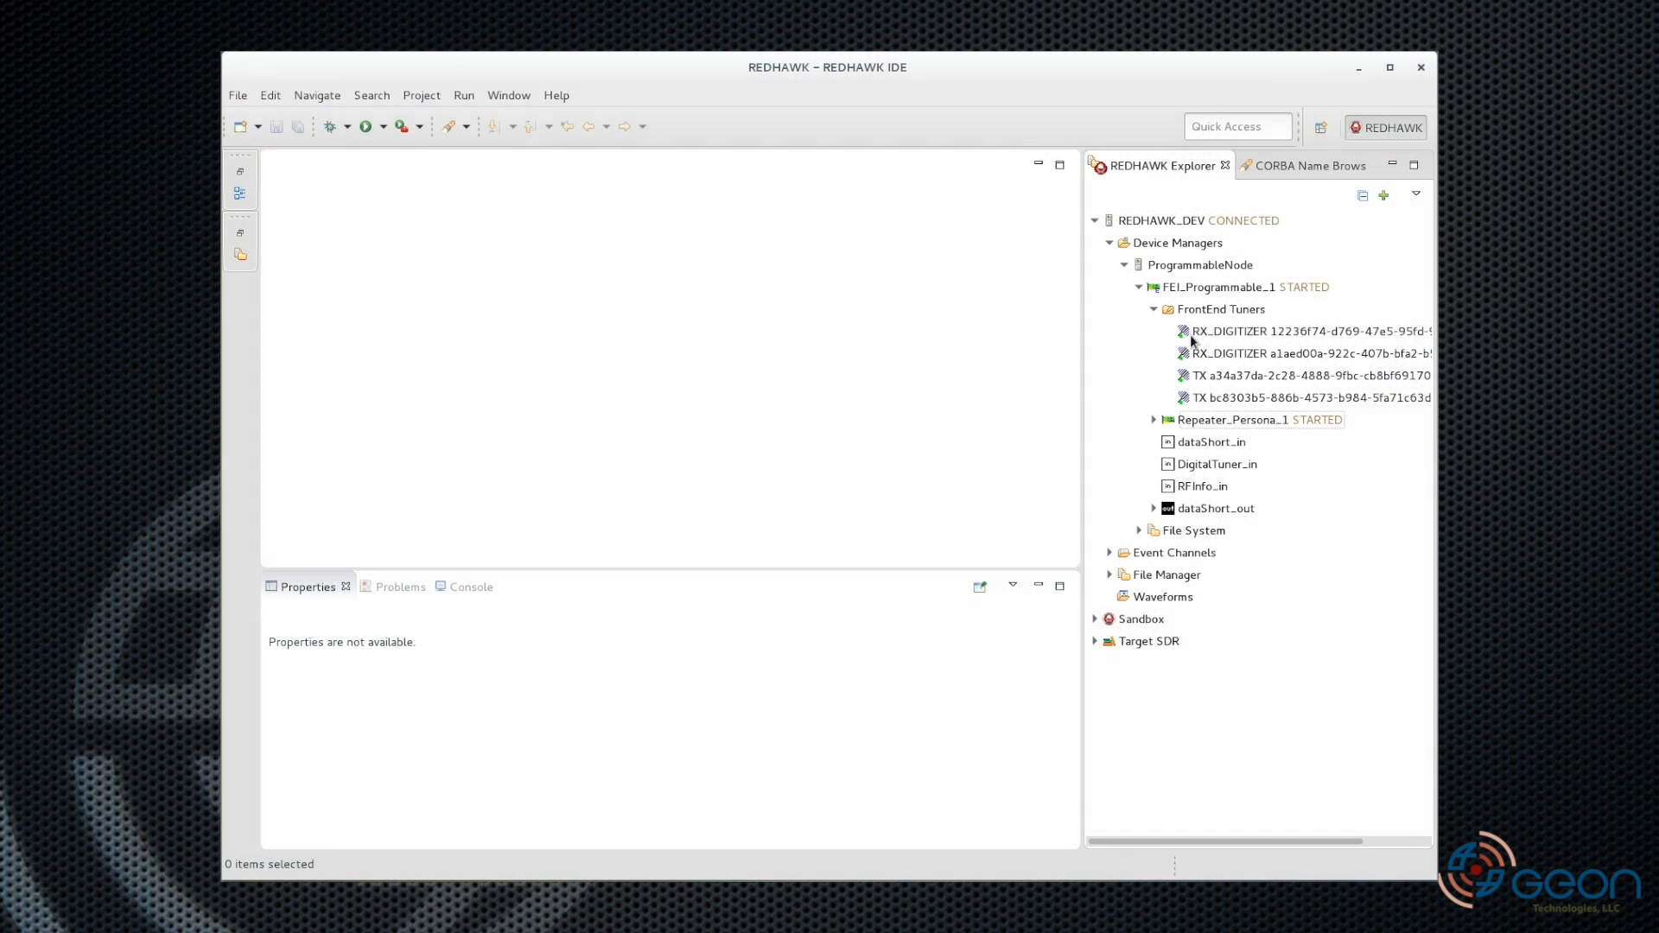
Plot the first RX_DIGITIZER tuner's data as FFT and show Repeater_Persona_1 properties
{"action": "right_click", "coordinate": [1307, 330]}
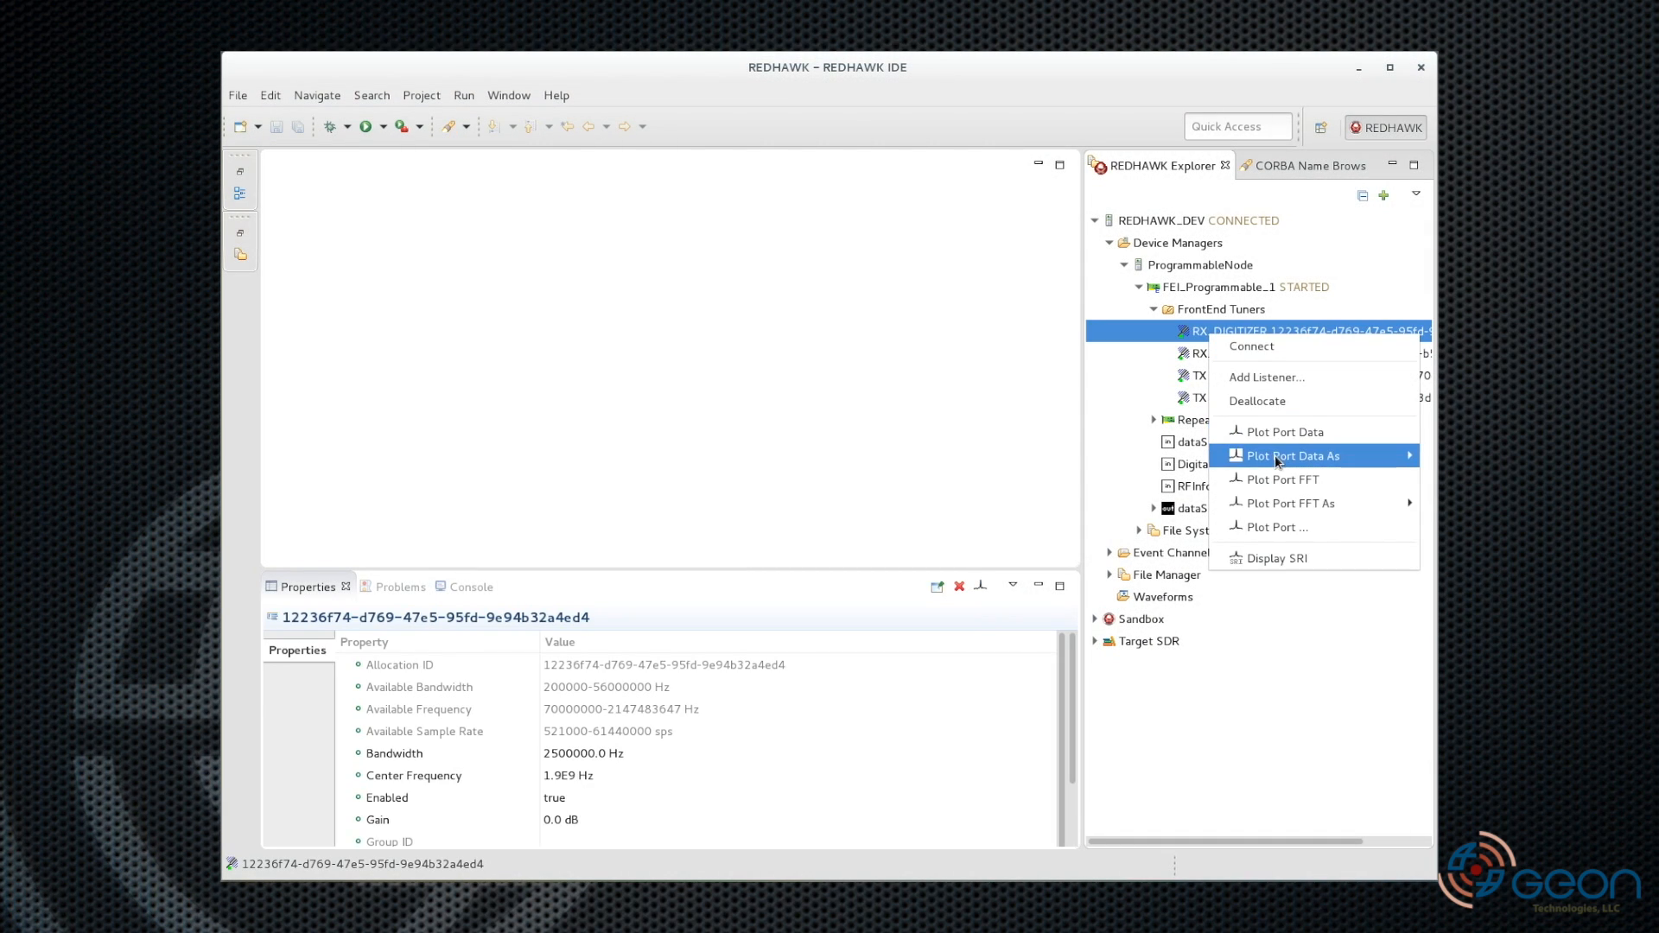
{"action": "left_click", "coordinate": [1281, 432]}
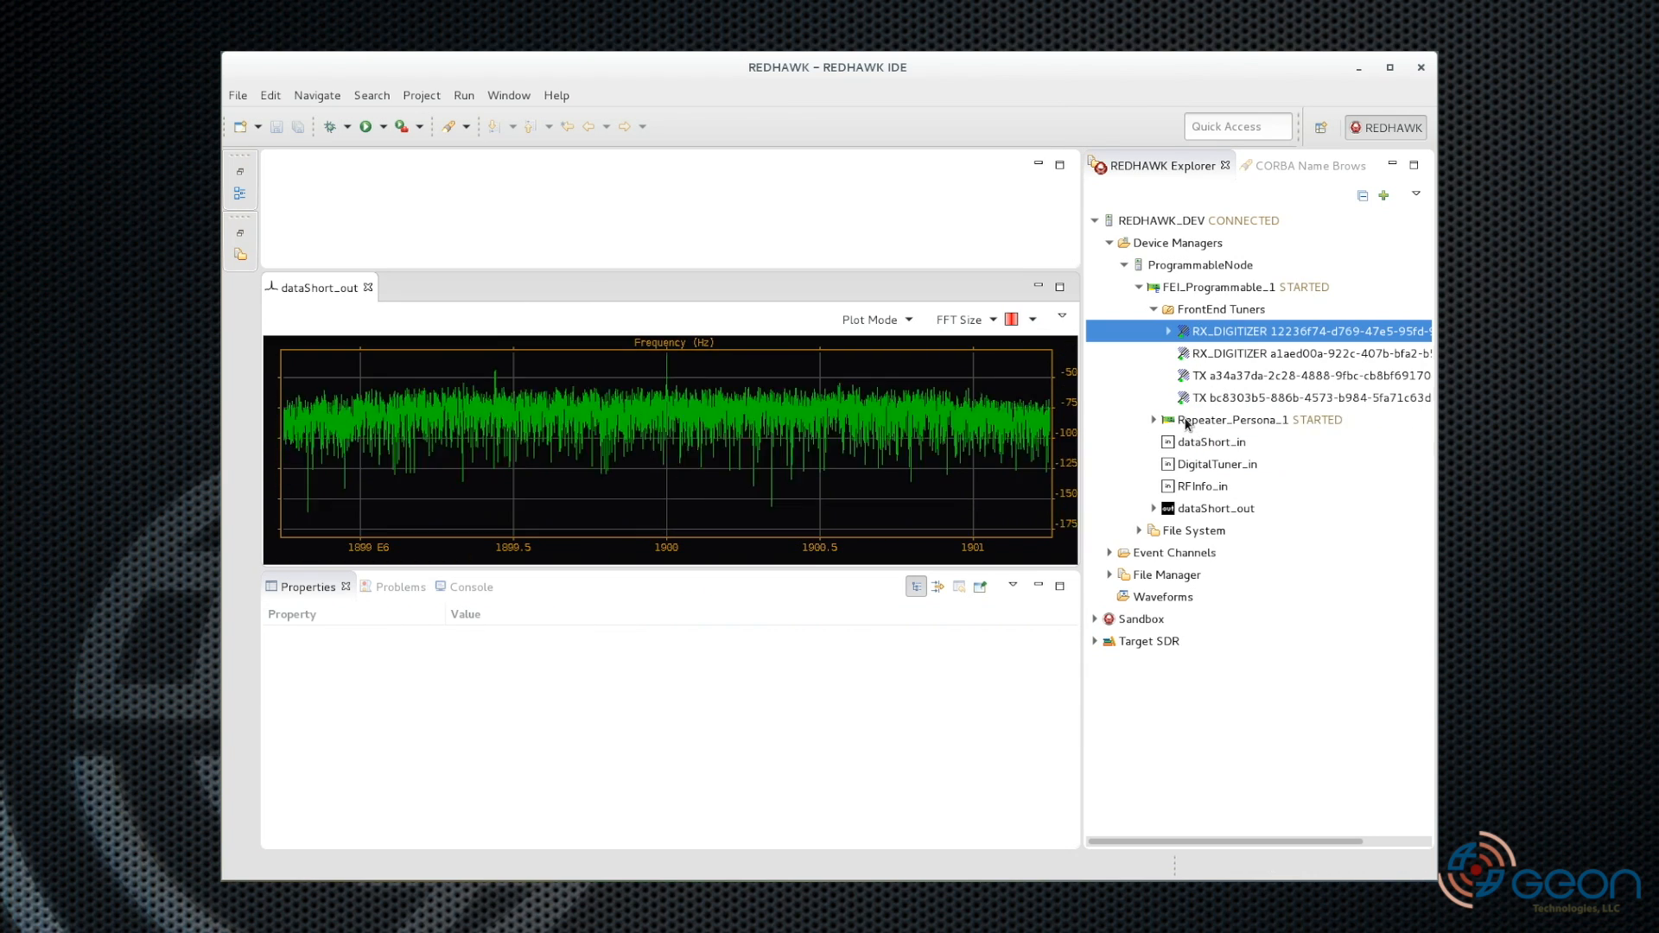
{"action": "left_click", "coordinate": [1259, 419]}
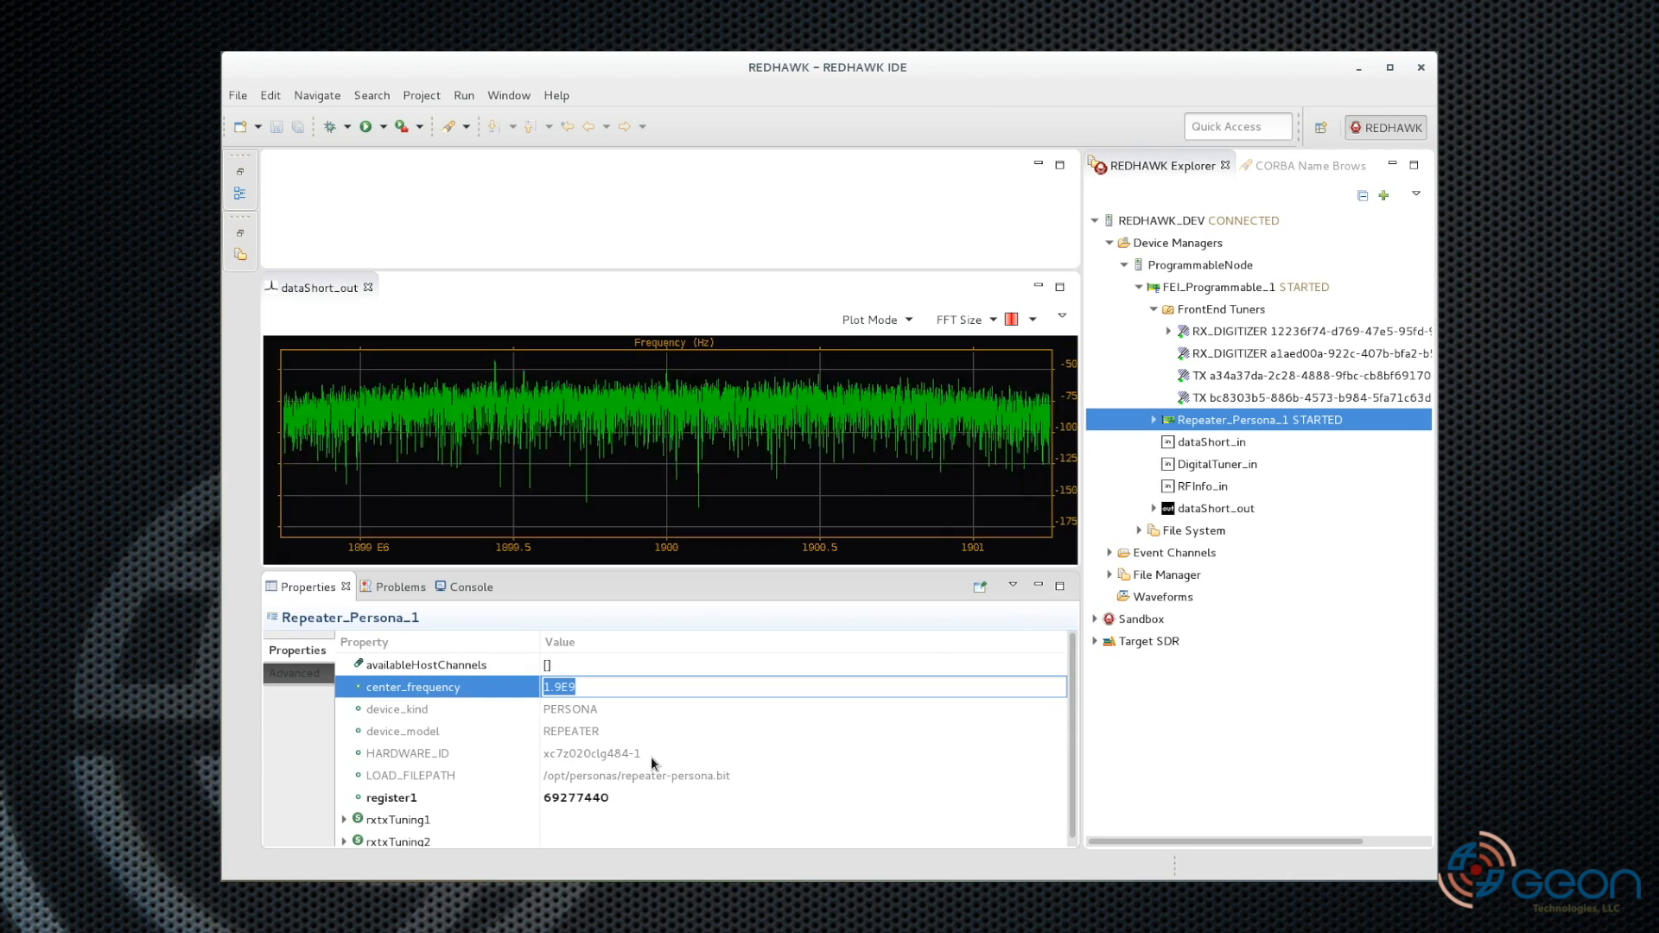
Set Repeater_Persona_1 center_frequency to 100e6 (1.0E8) and type 'false' for persona-allocation
{"action": "type", "text": "100e6"}
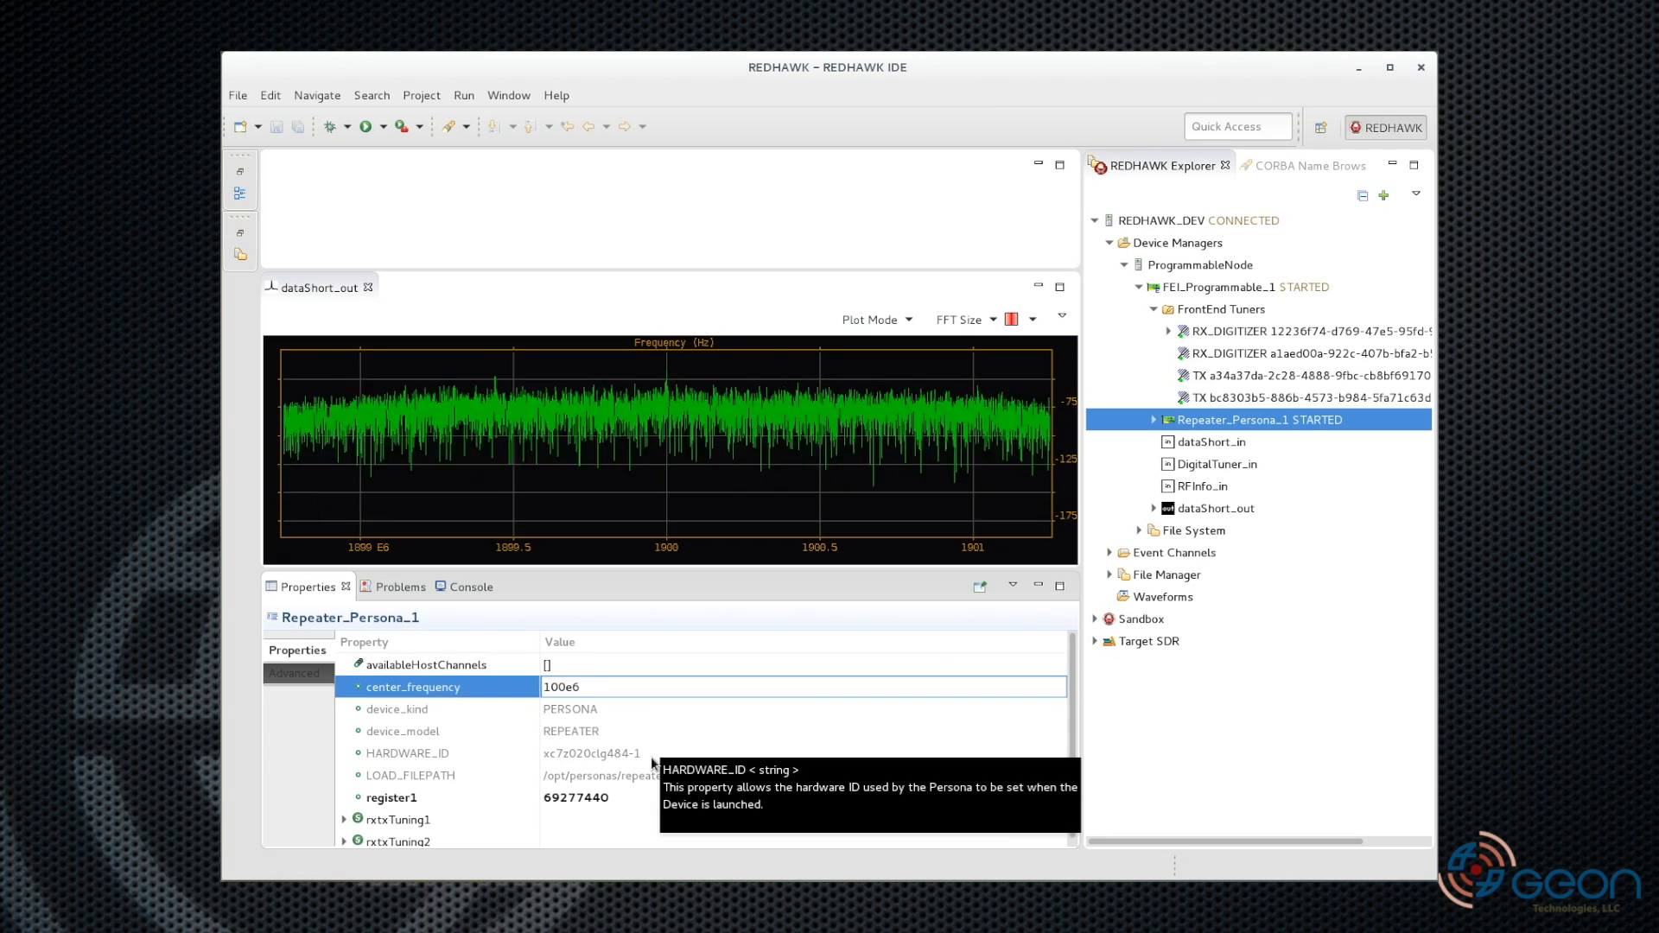
{"action": "type", "text": "1.0E8"}
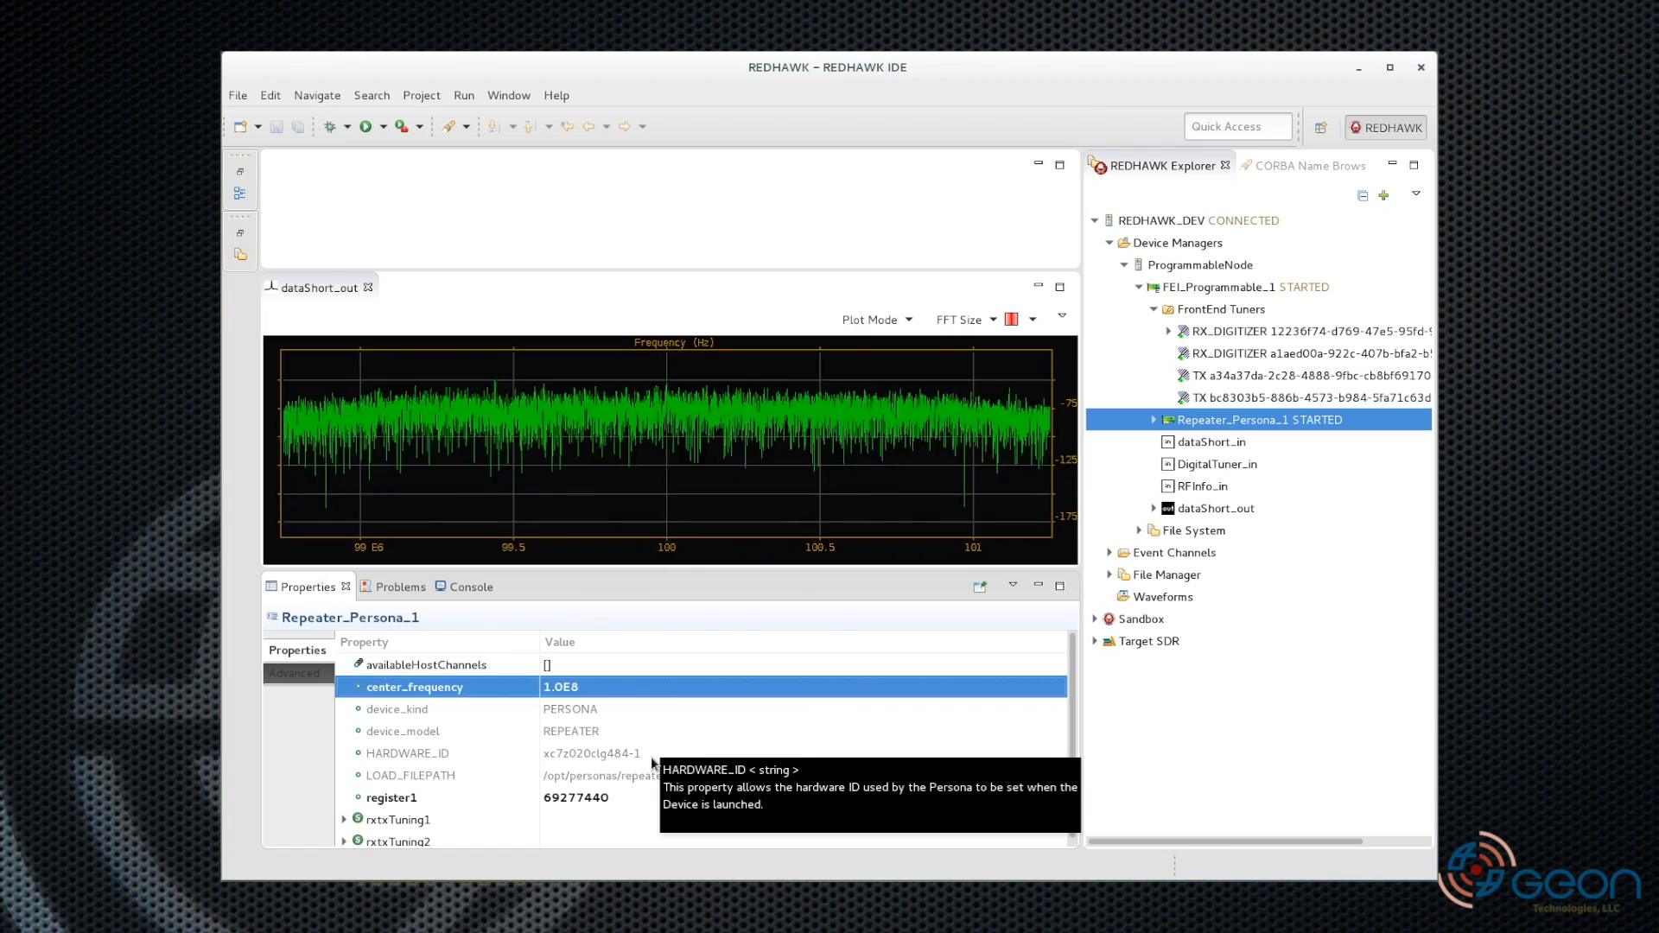
{"action": "mouse_move", "coordinate": [709, 740]}
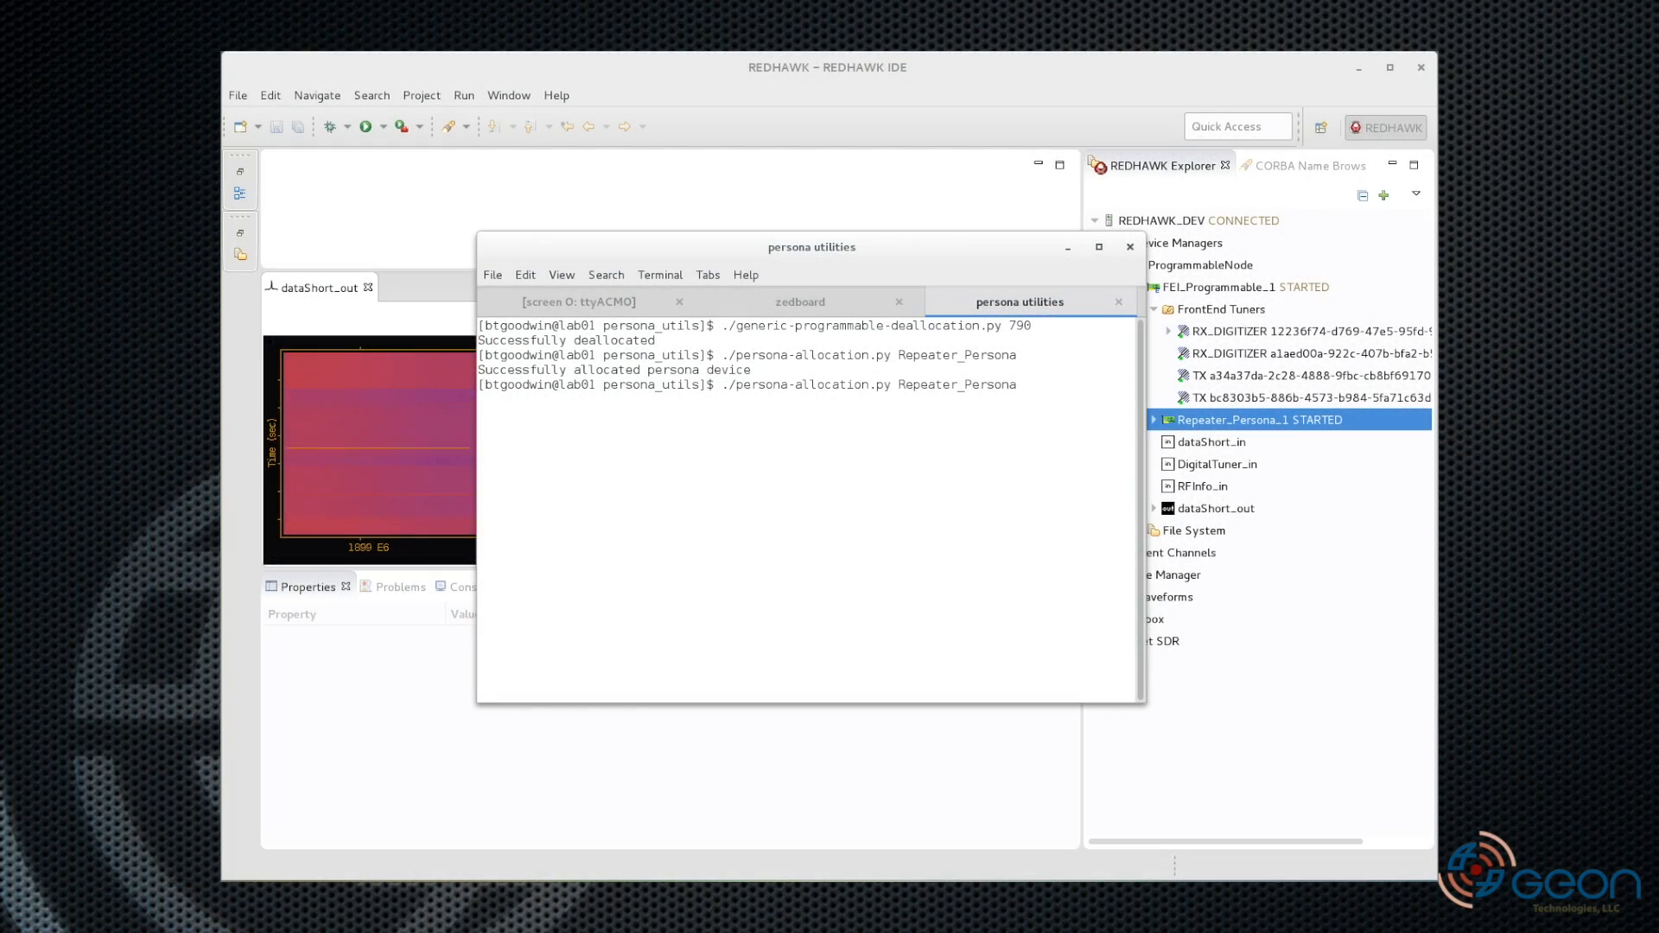
{"action": "type", "text": "false"}
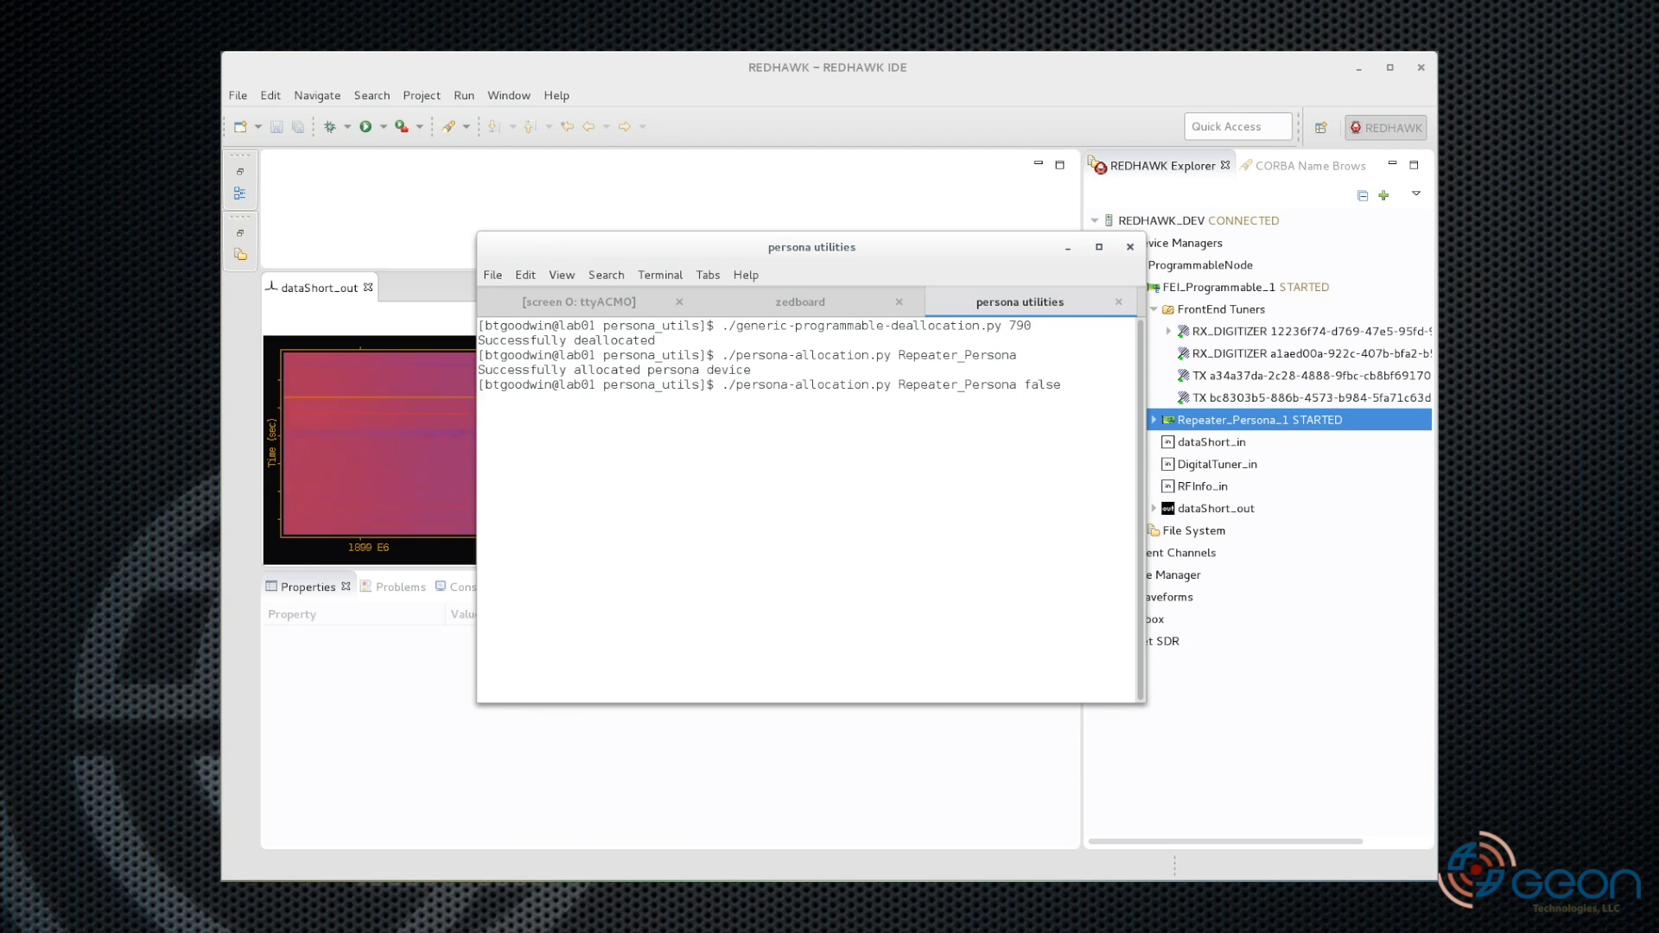